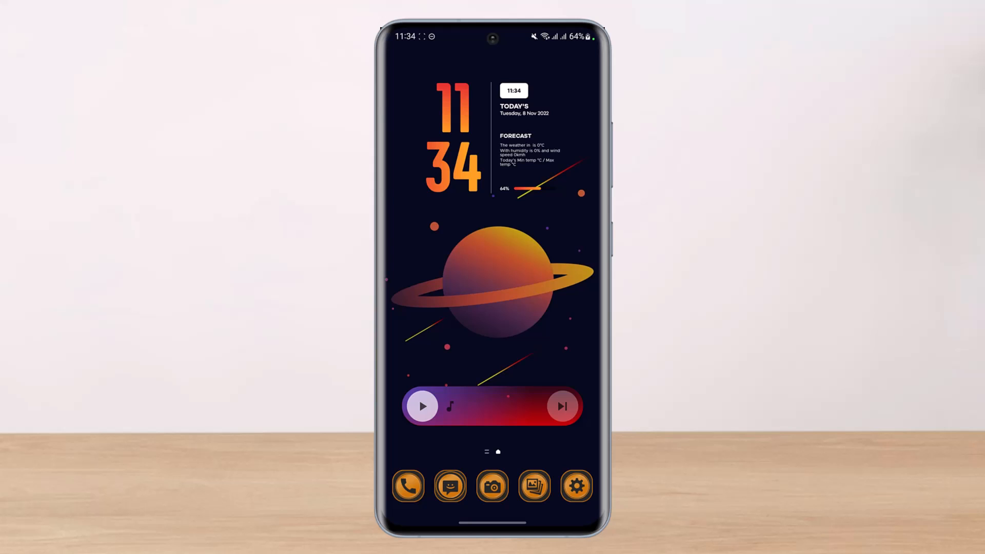
Step: Launch Twitter from the home screen and let its home timeline load
scroll("up", 3)
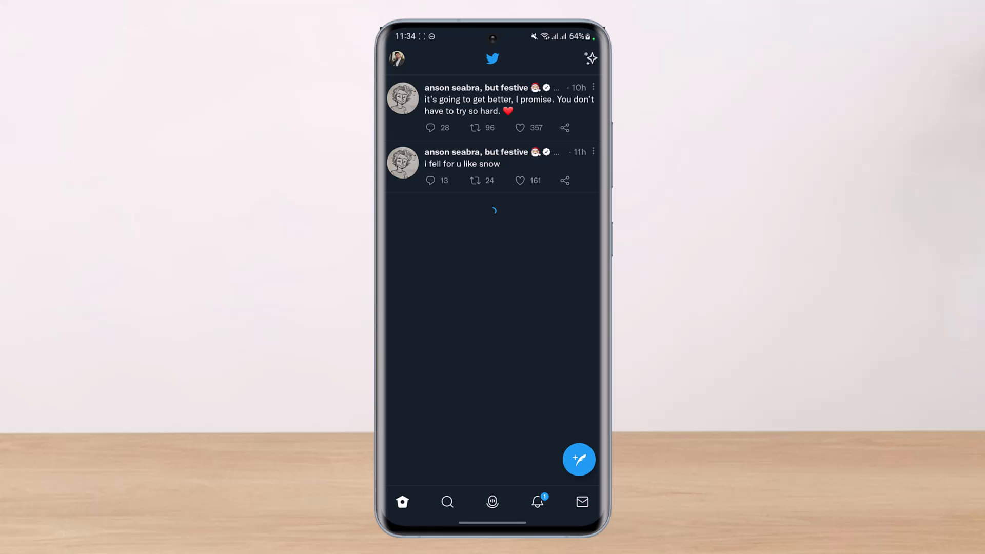
Step: From the profile side panel, expand Settings & Support and enter Settings and privacy
left_click(396, 59)
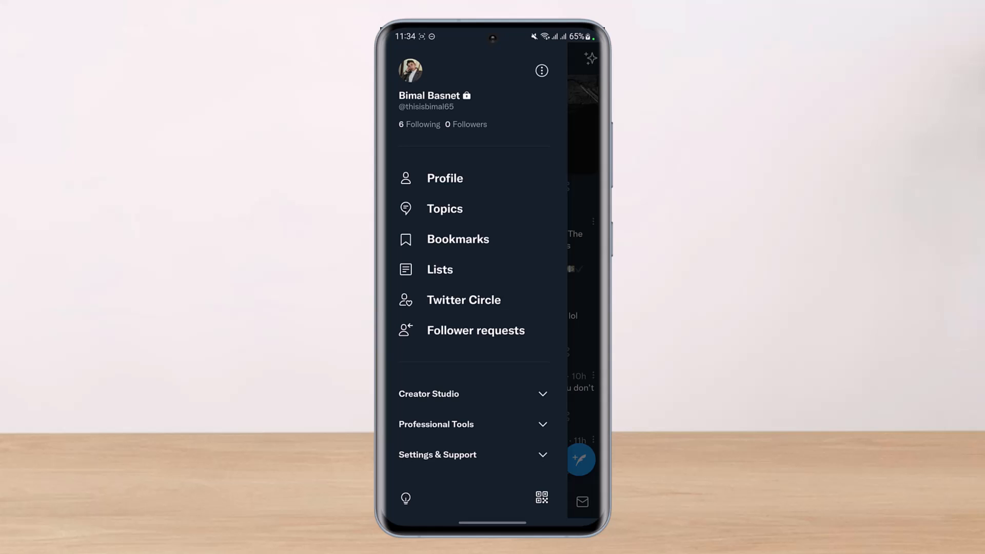
left_click(437, 454)
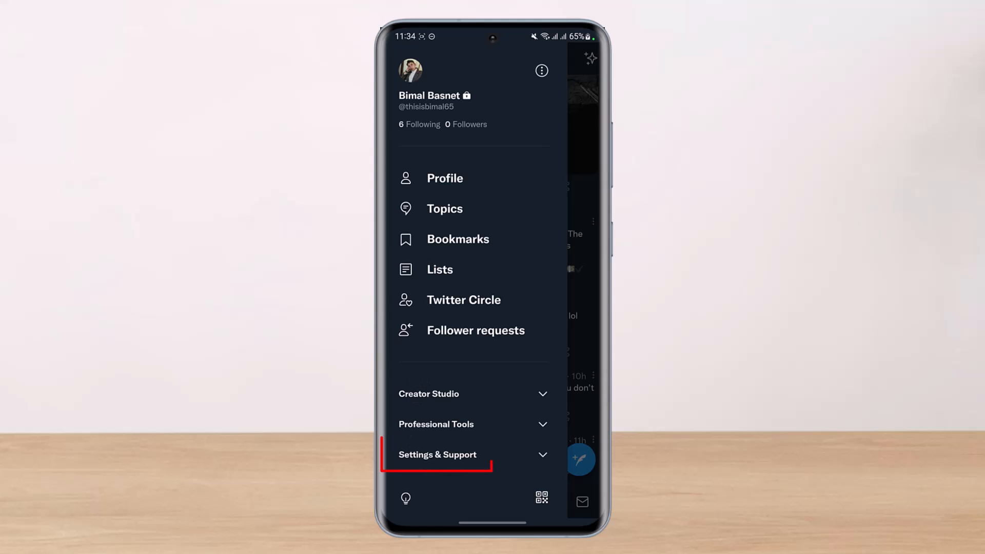
left_click(437, 454)
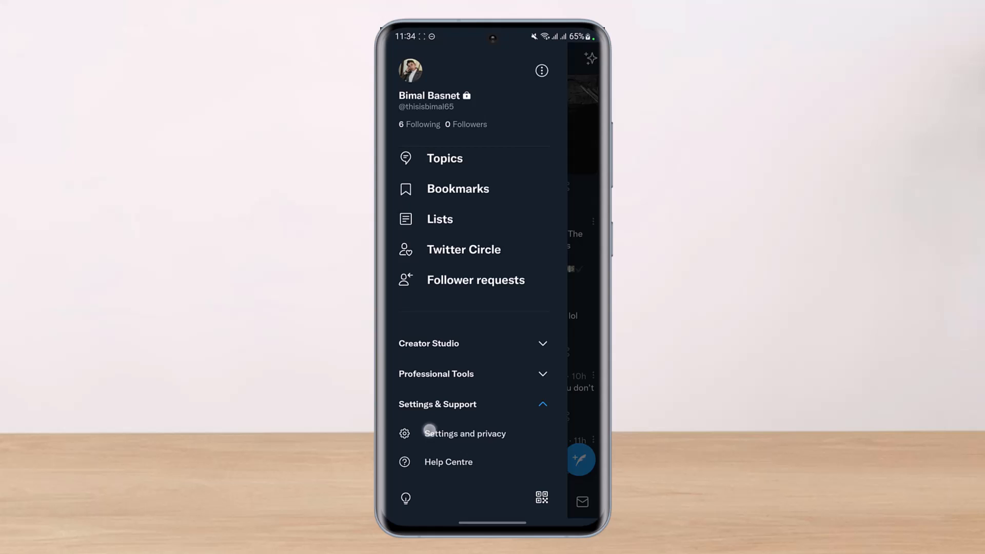
left_click(465, 433)
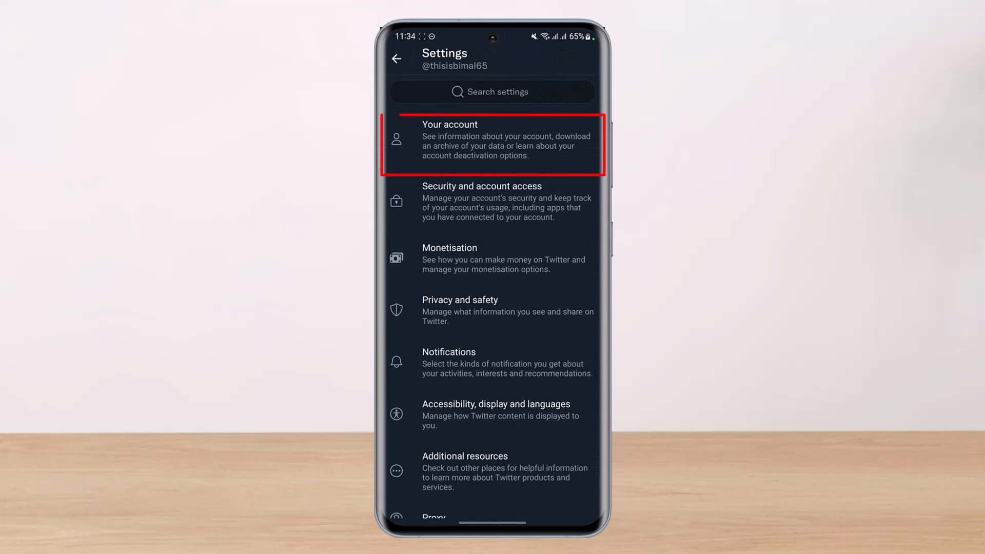
Step: Log out of Twitter from Your account > Account information, confirming the logout
left_click(492, 142)
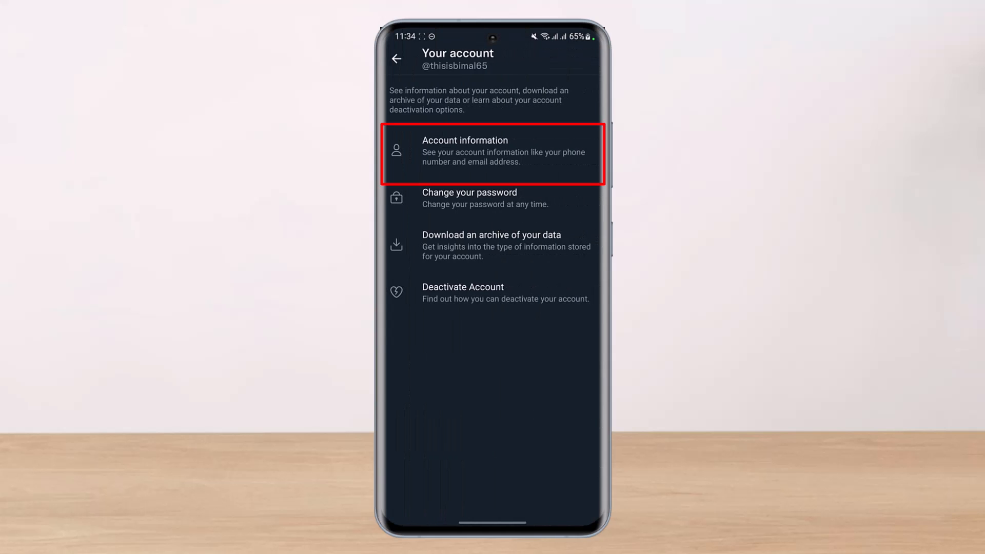
left_click(493, 154)
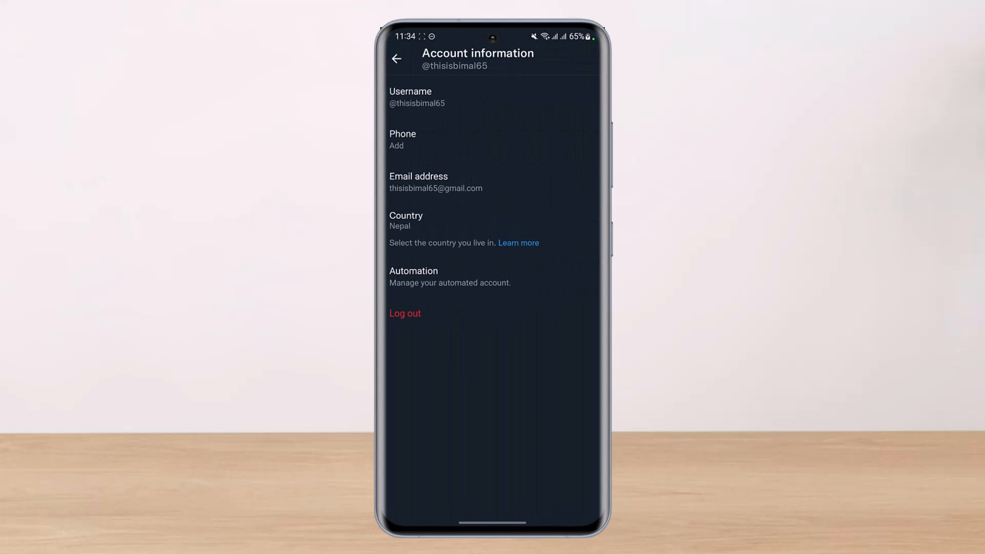
left_click(404, 313)
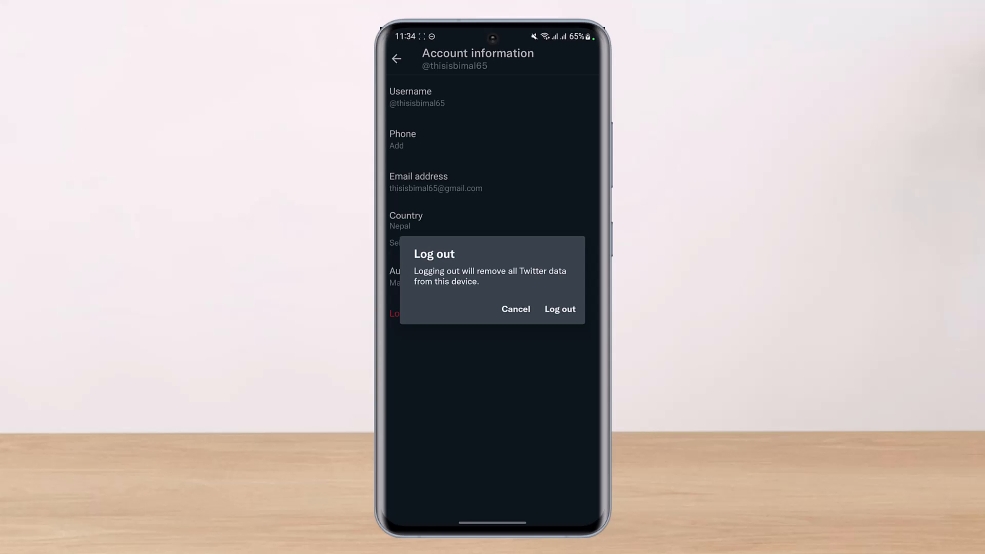
left_click(559, 308)
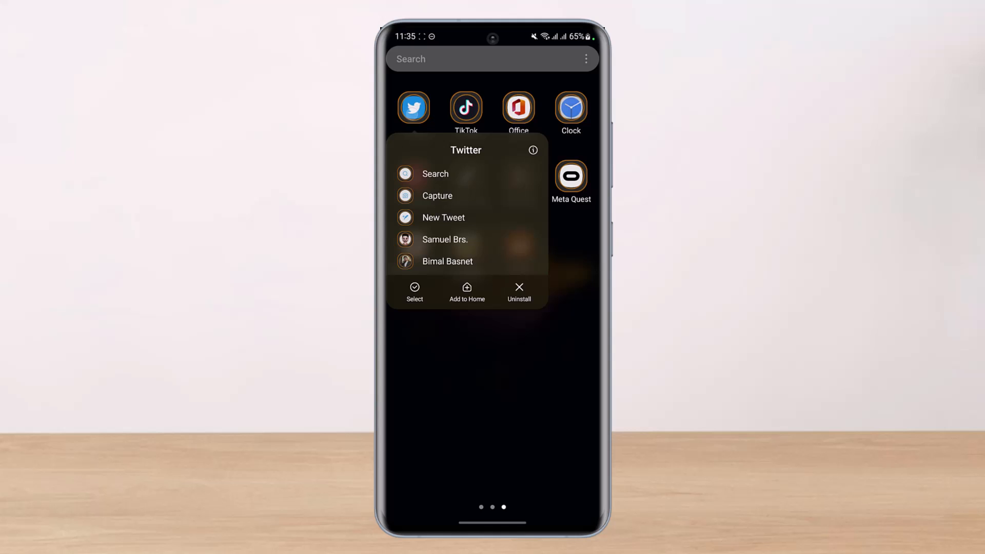
Step: Clear Twitter's cache in App info > Storage so it reads 0 B
left_click(534, 149)
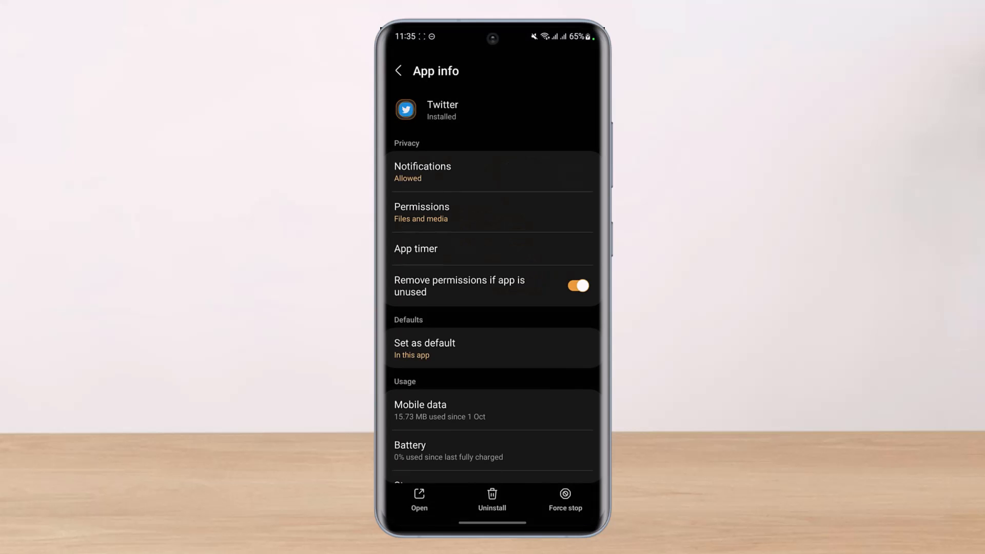
scroll("down", 3)
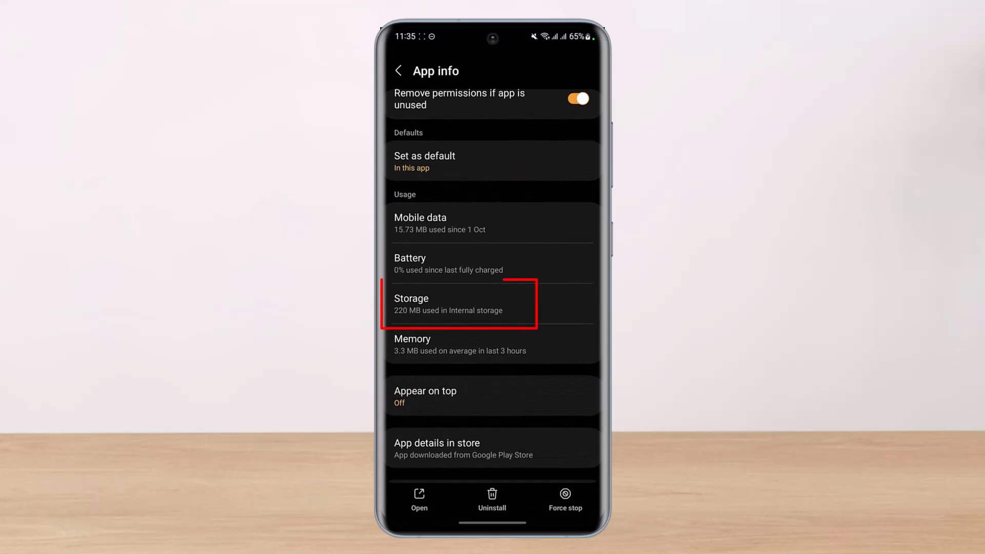
left_click(462, 304)
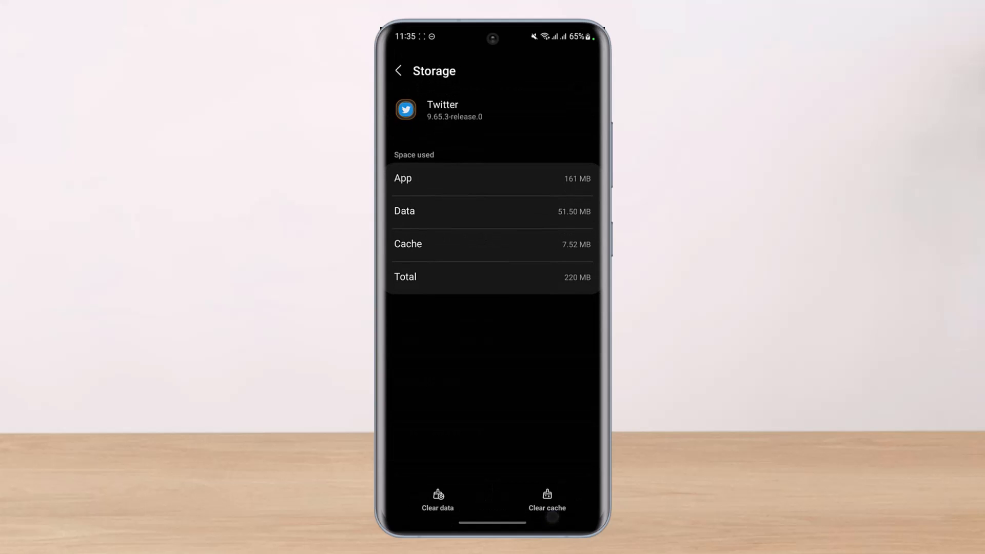
left_click(547, 500)
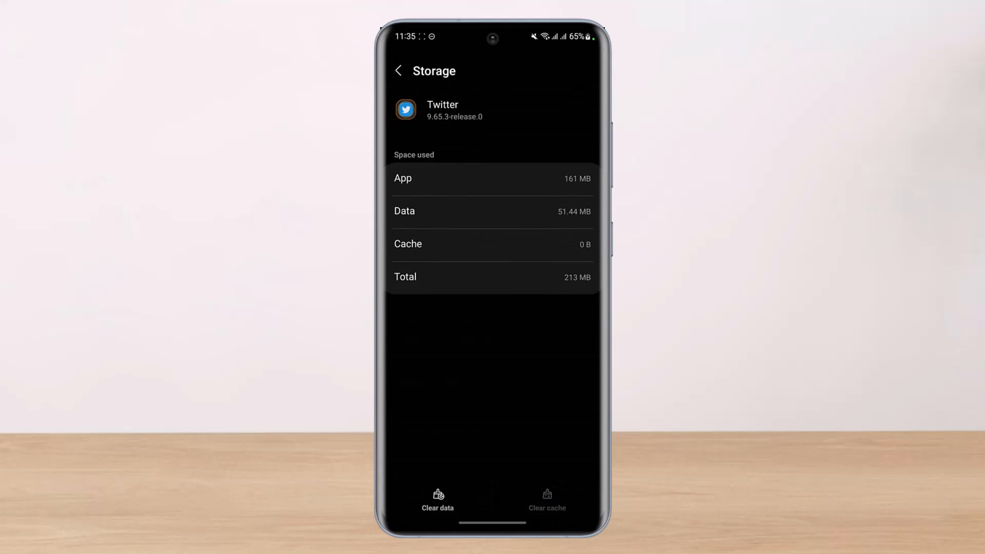